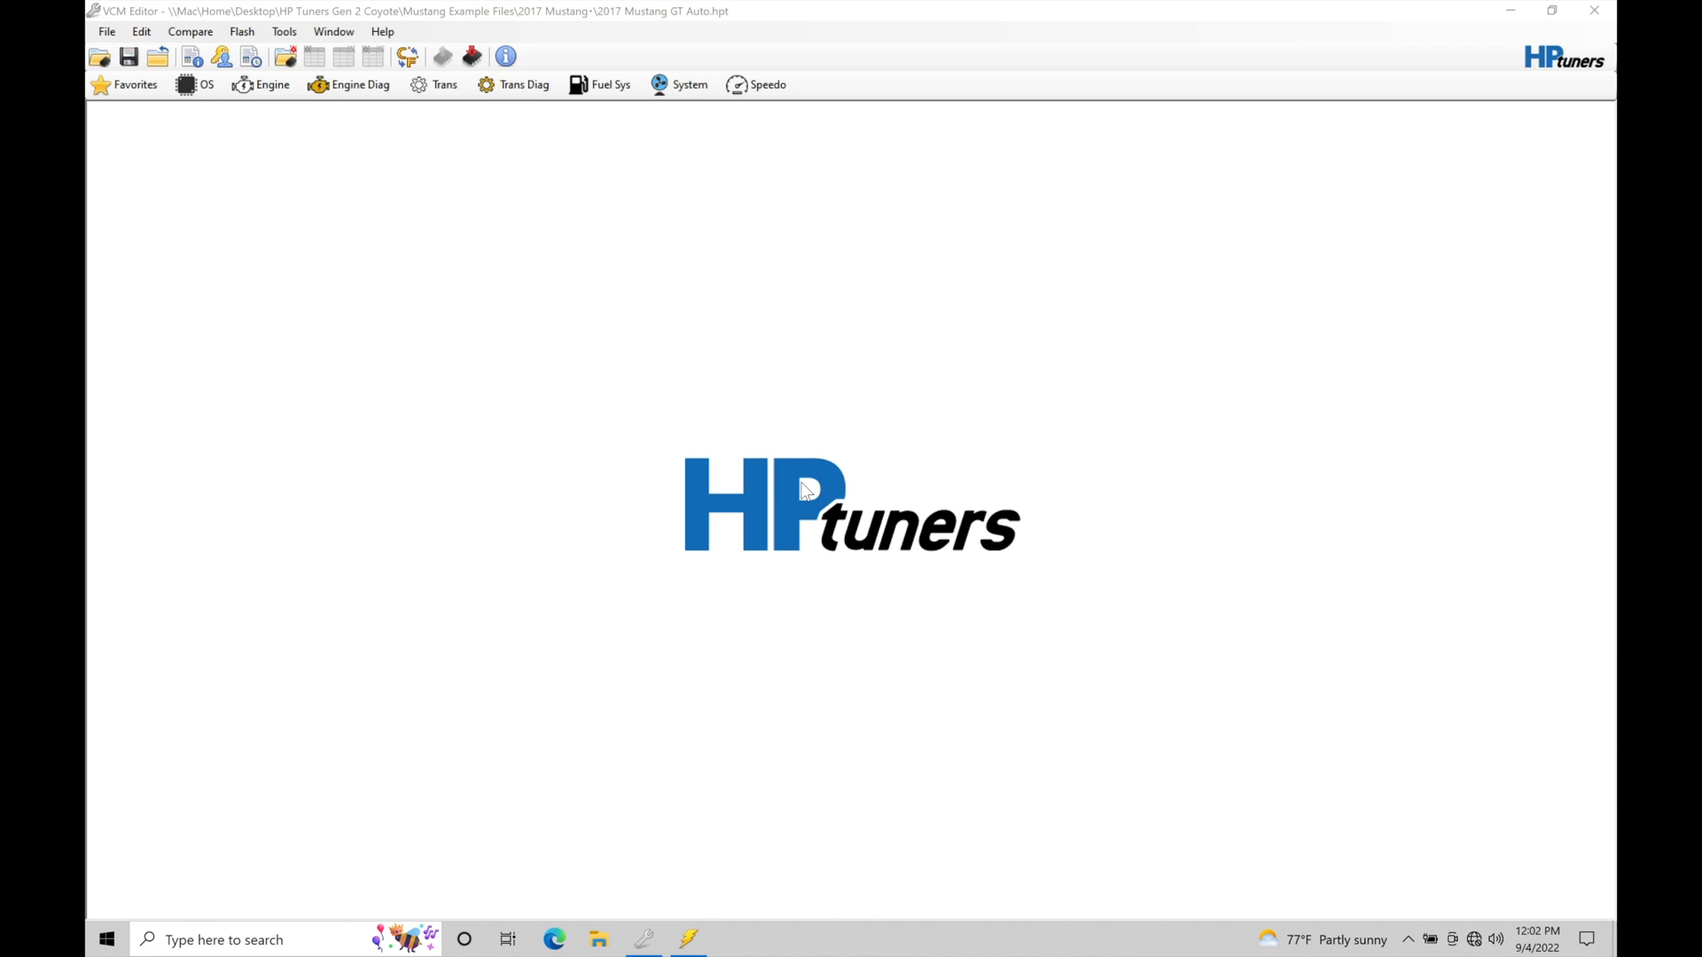
pyautogui.moveTo(767, 327)
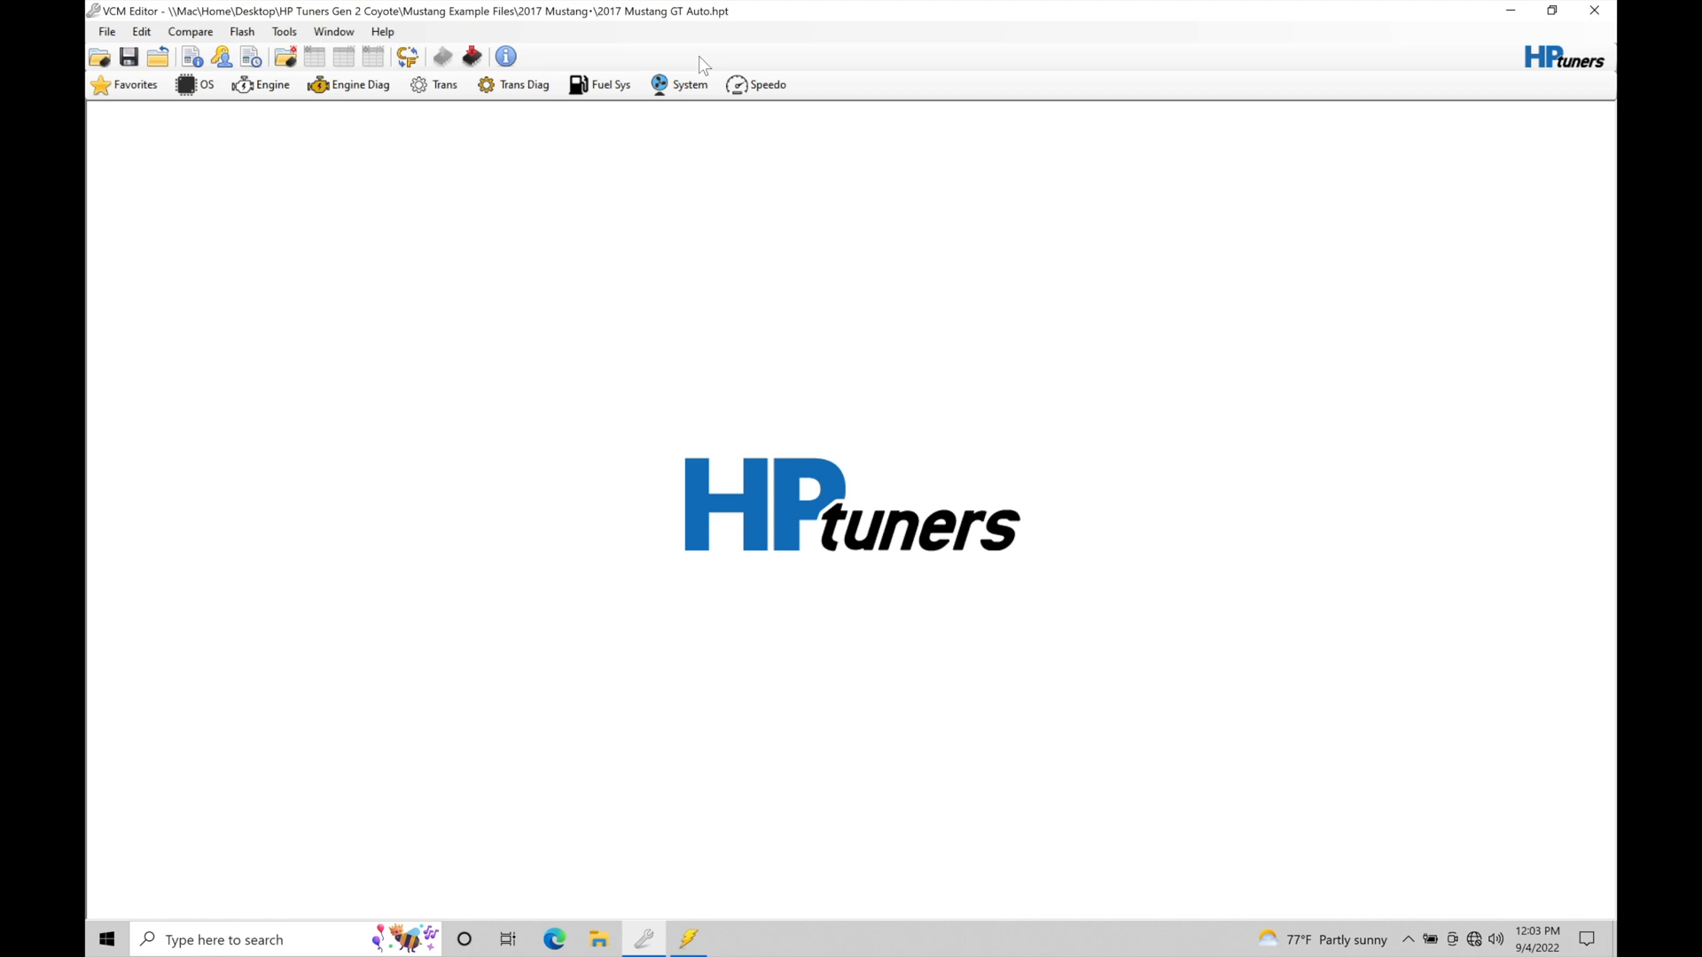
pyautogui.moveTo(586, 141)
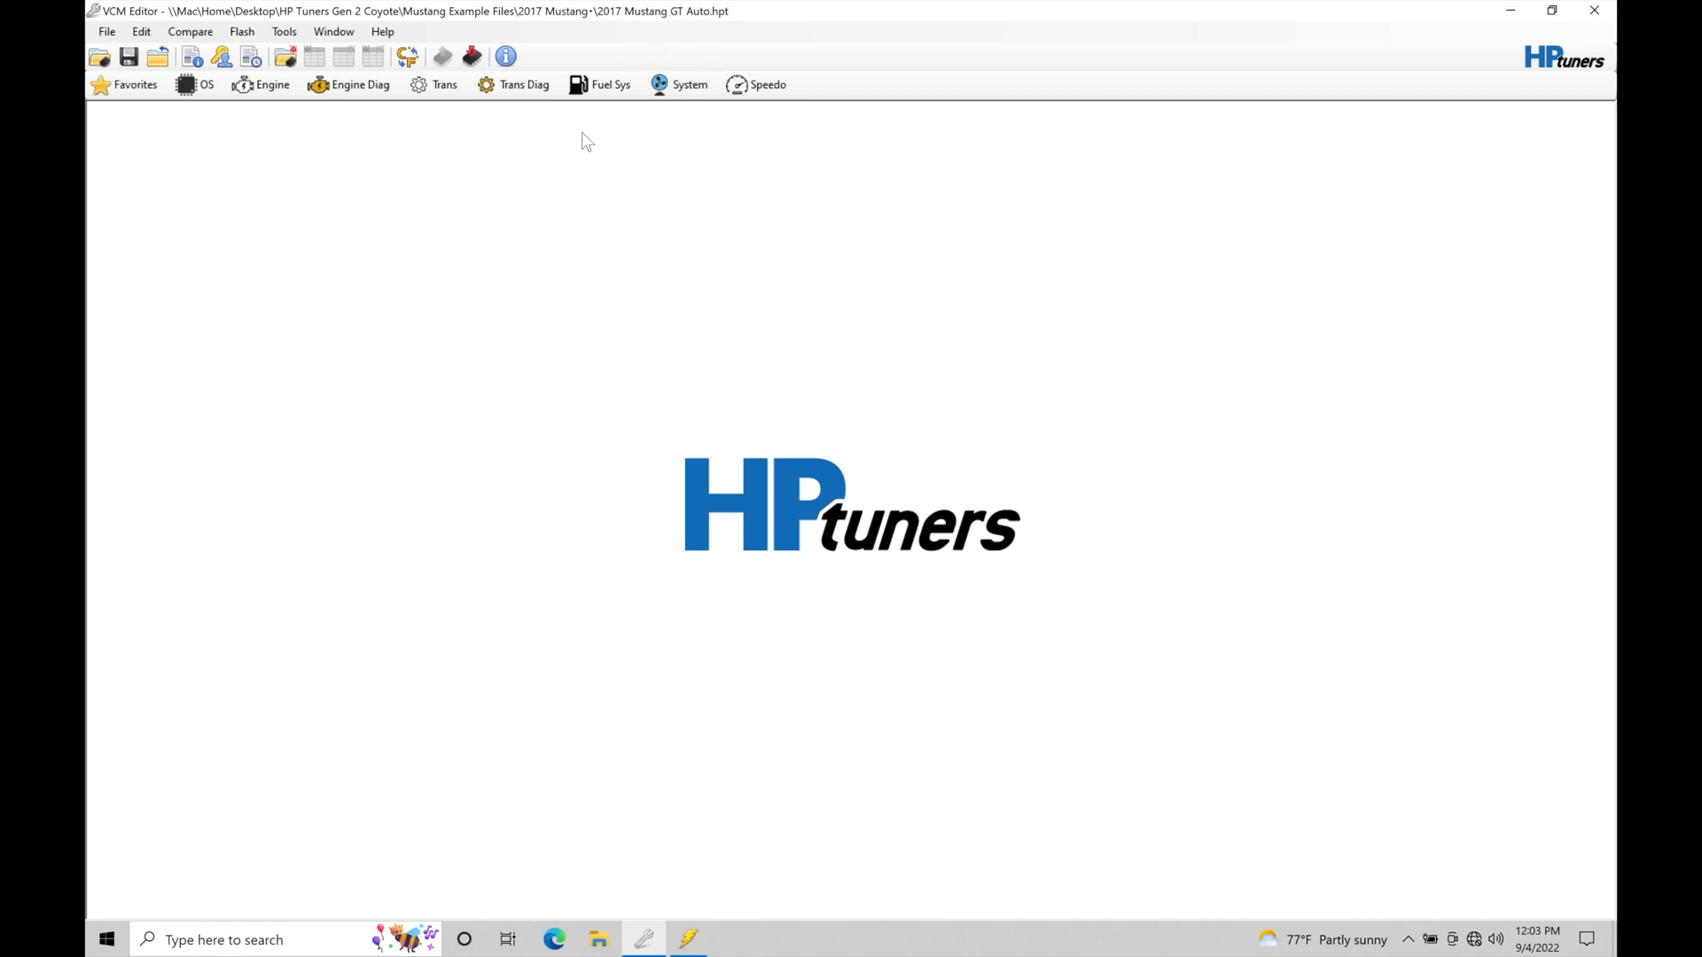
pyautogui.moveTo(675, 463)
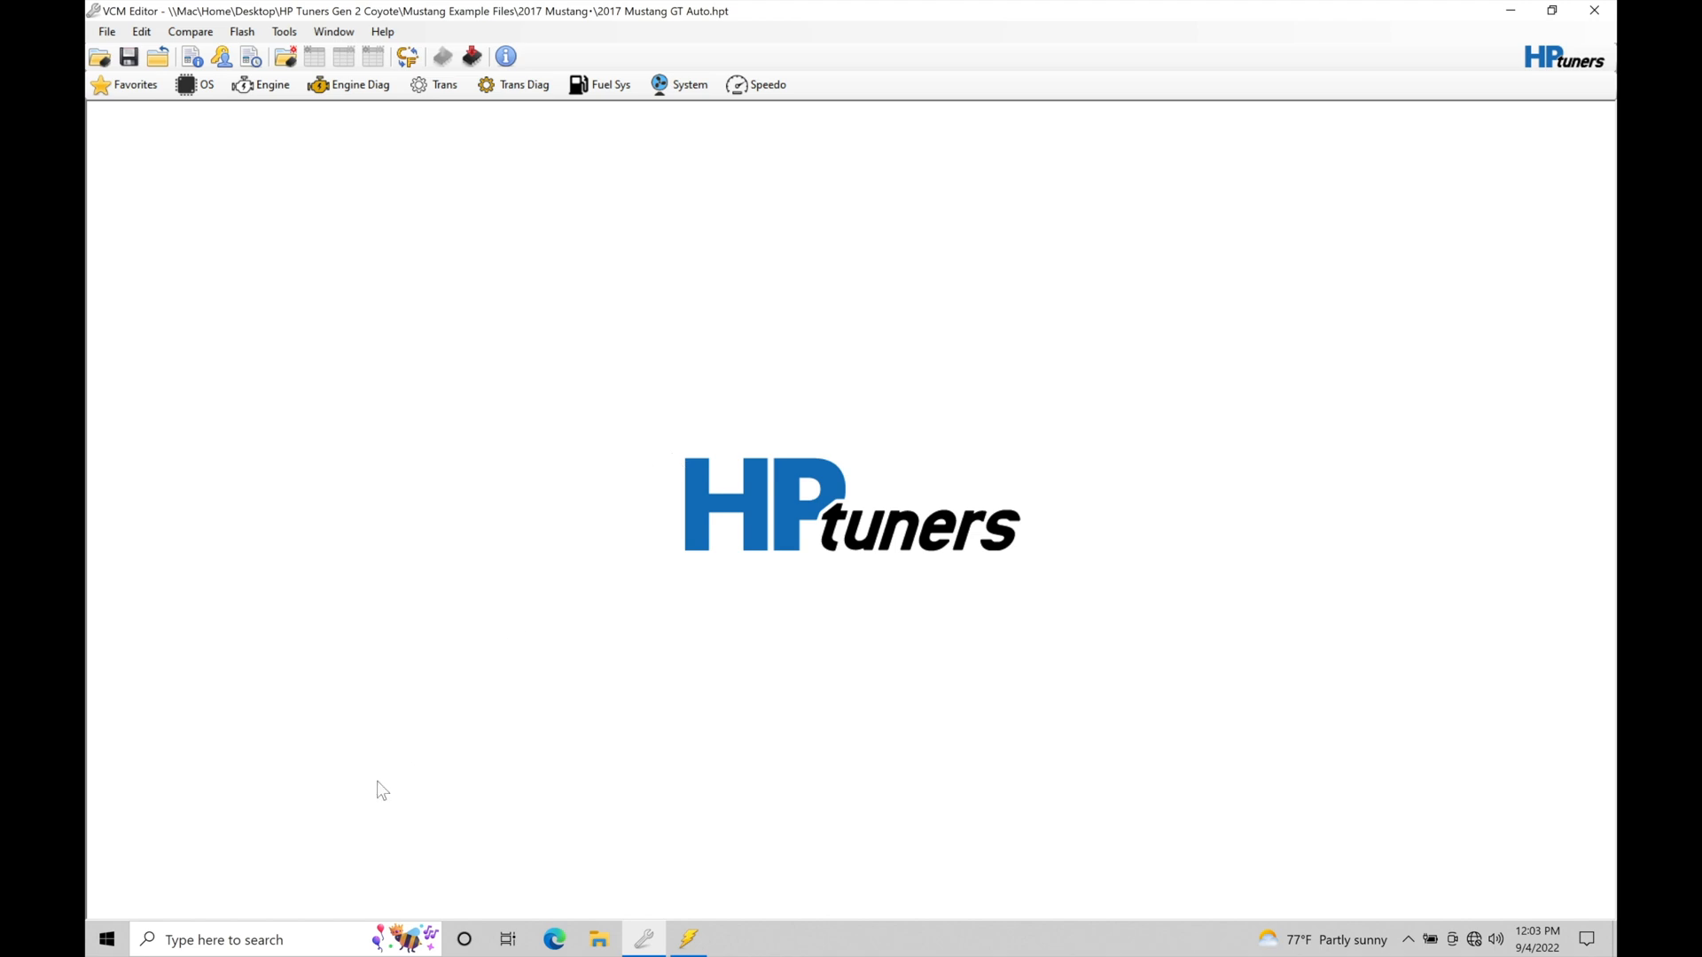
# - Search Windows for 'vcm' and launch a second VCM Editor instance
pyautogui.click(271, 940)
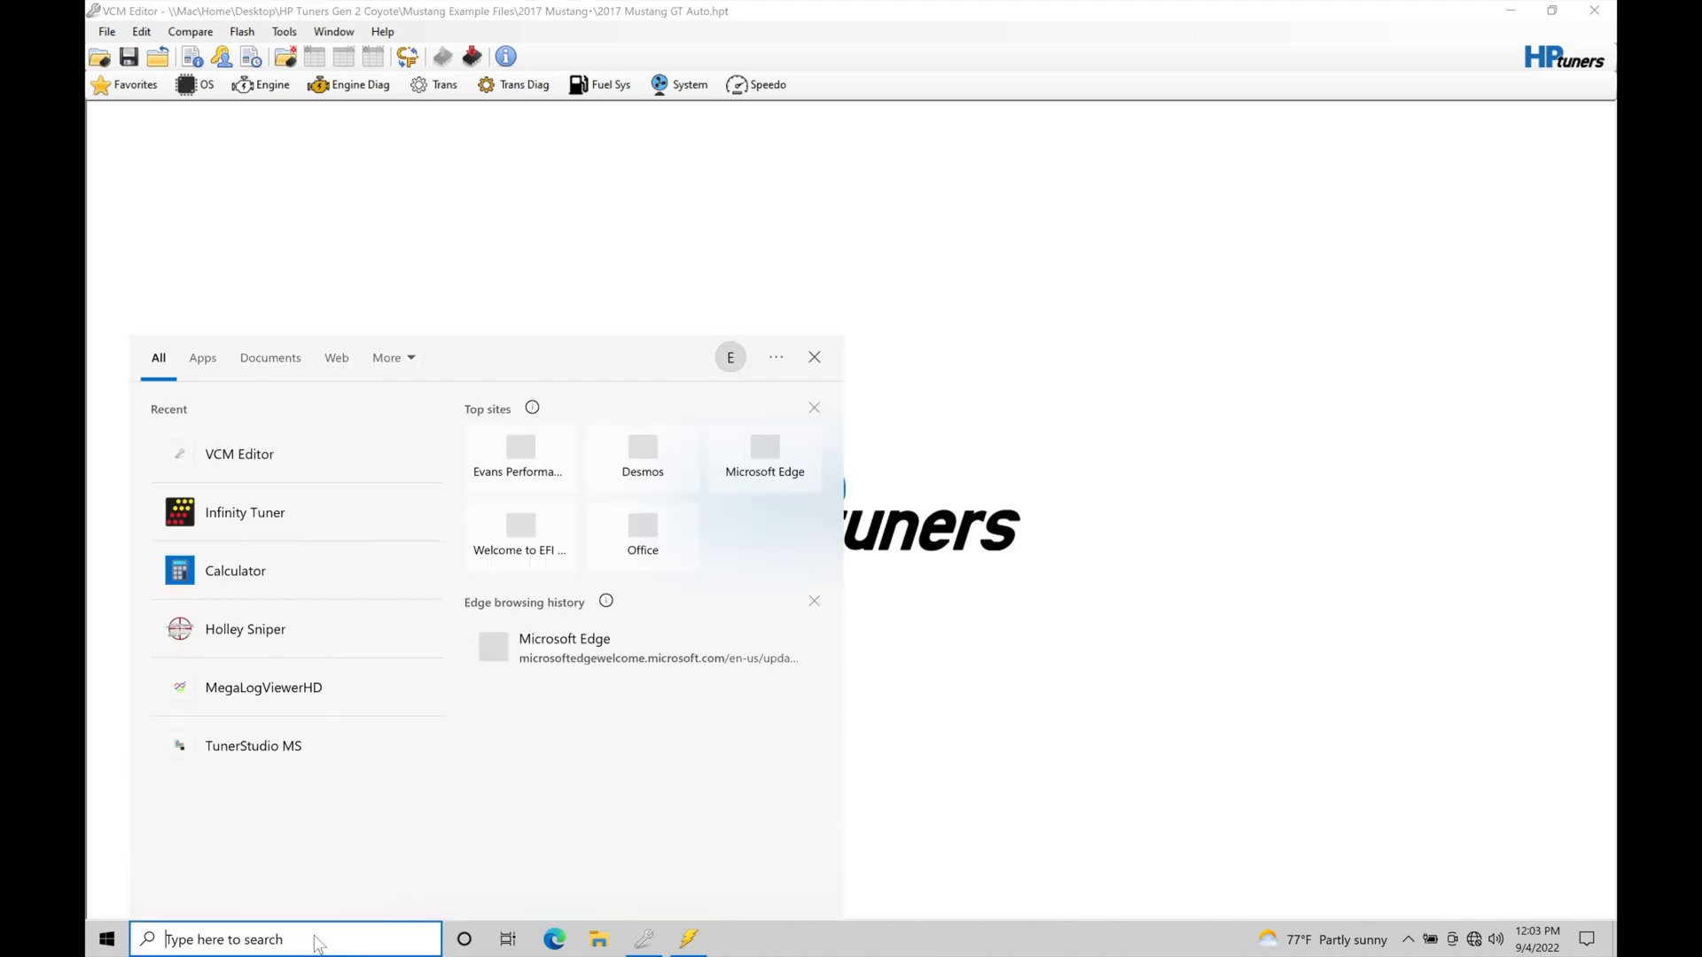
pyautogui.write('vcm')
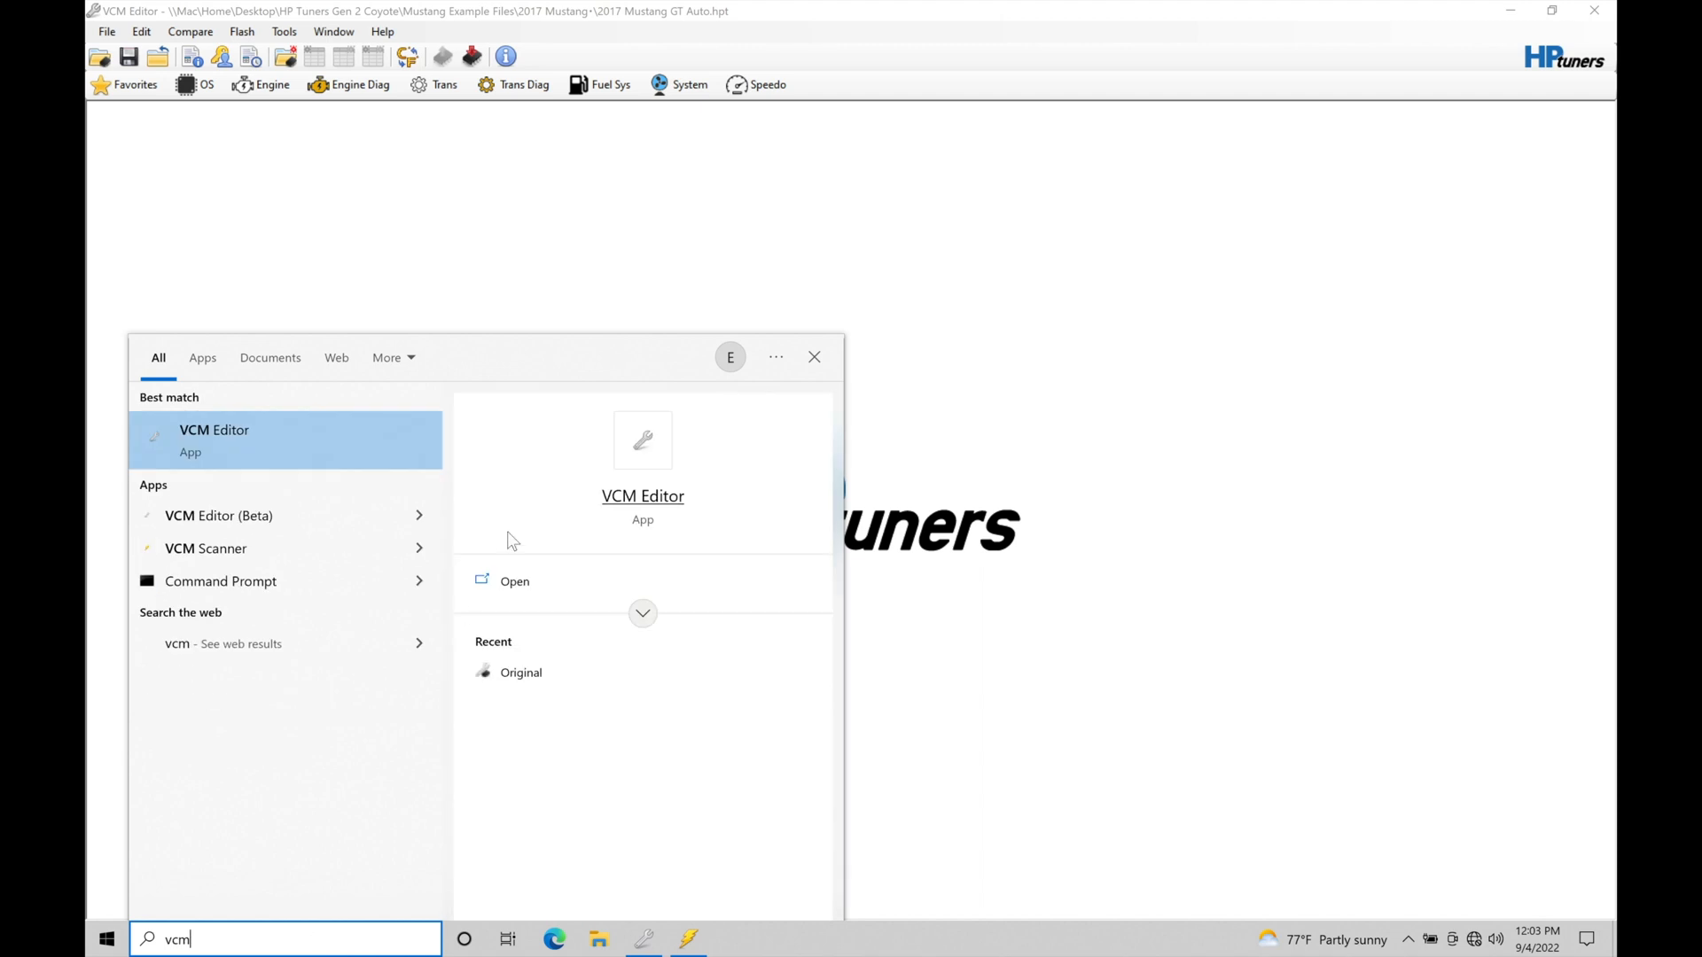
pyautogui.click(214, 440)
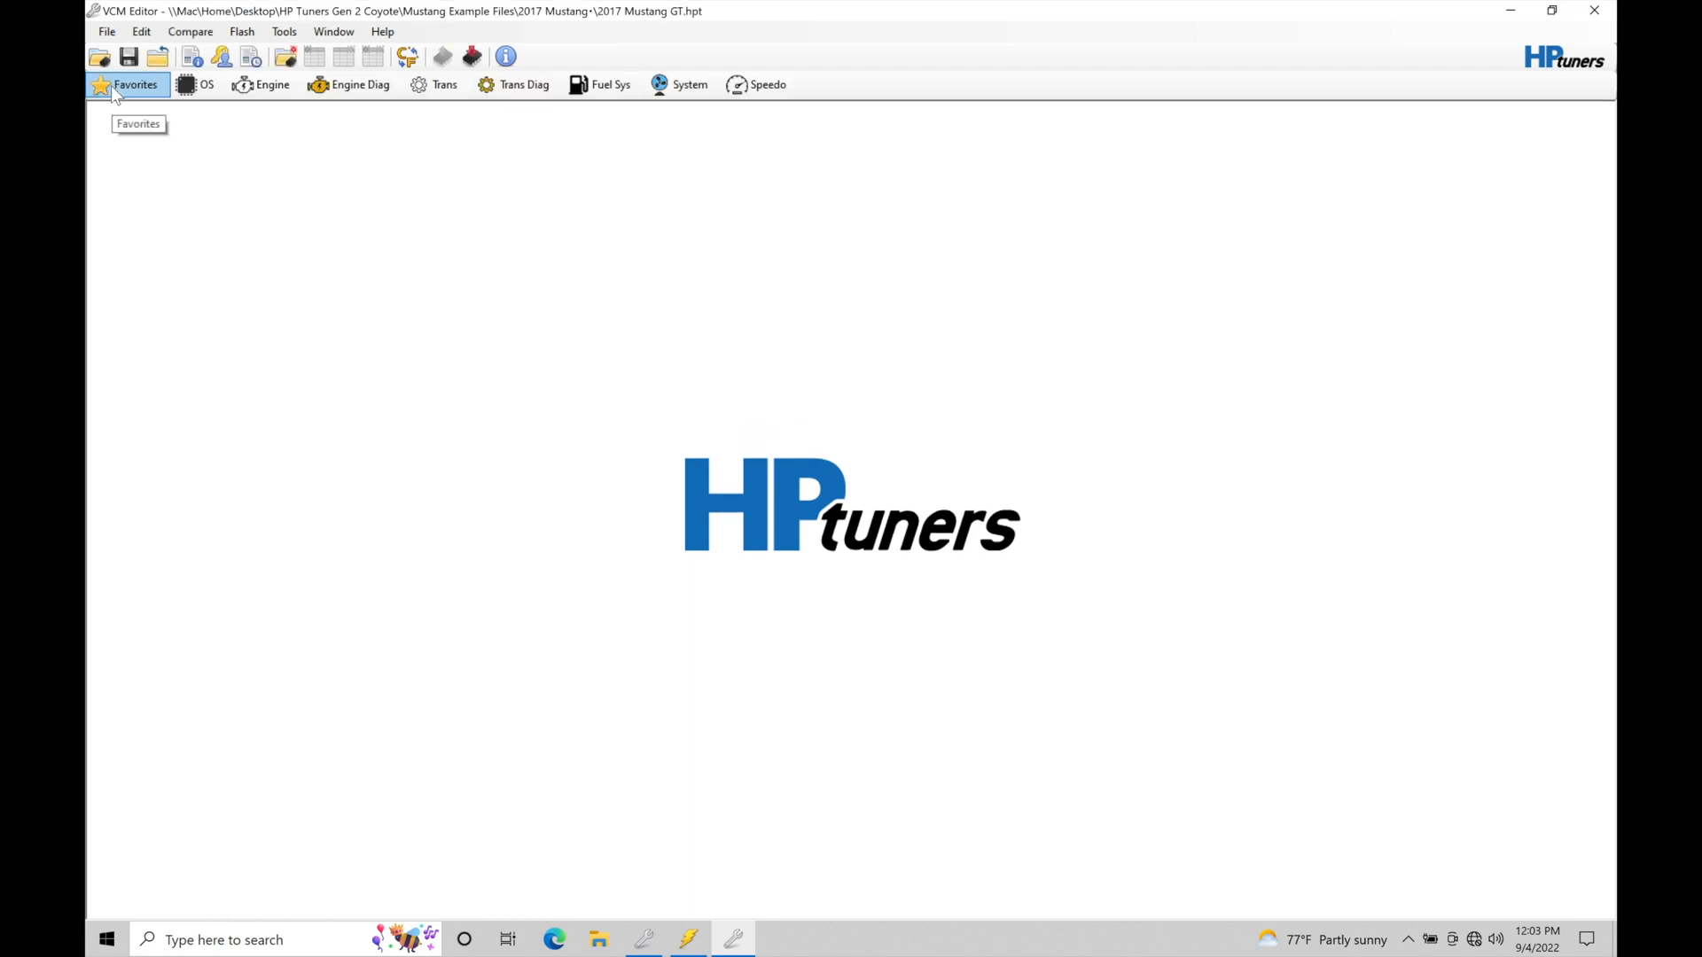
# - Open '2017 Mustang GT.hpt' from the 2017 Mustang example folder
pyautogui.click(99, 57)
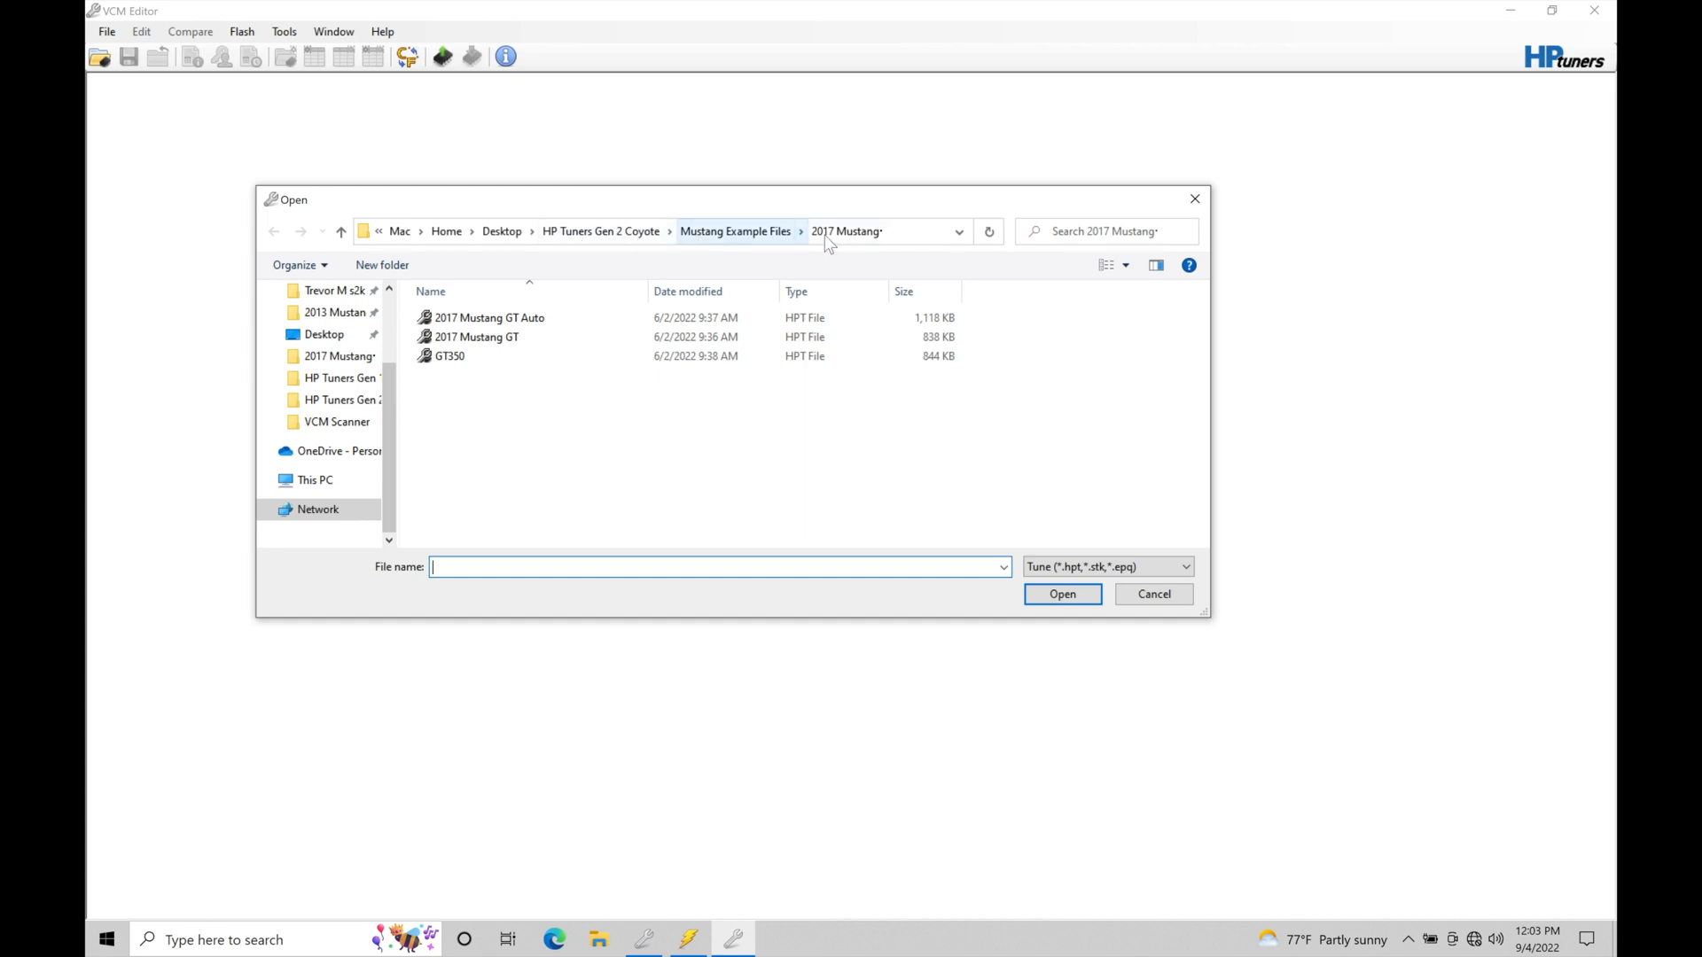
pyautogui.click(476, 337)
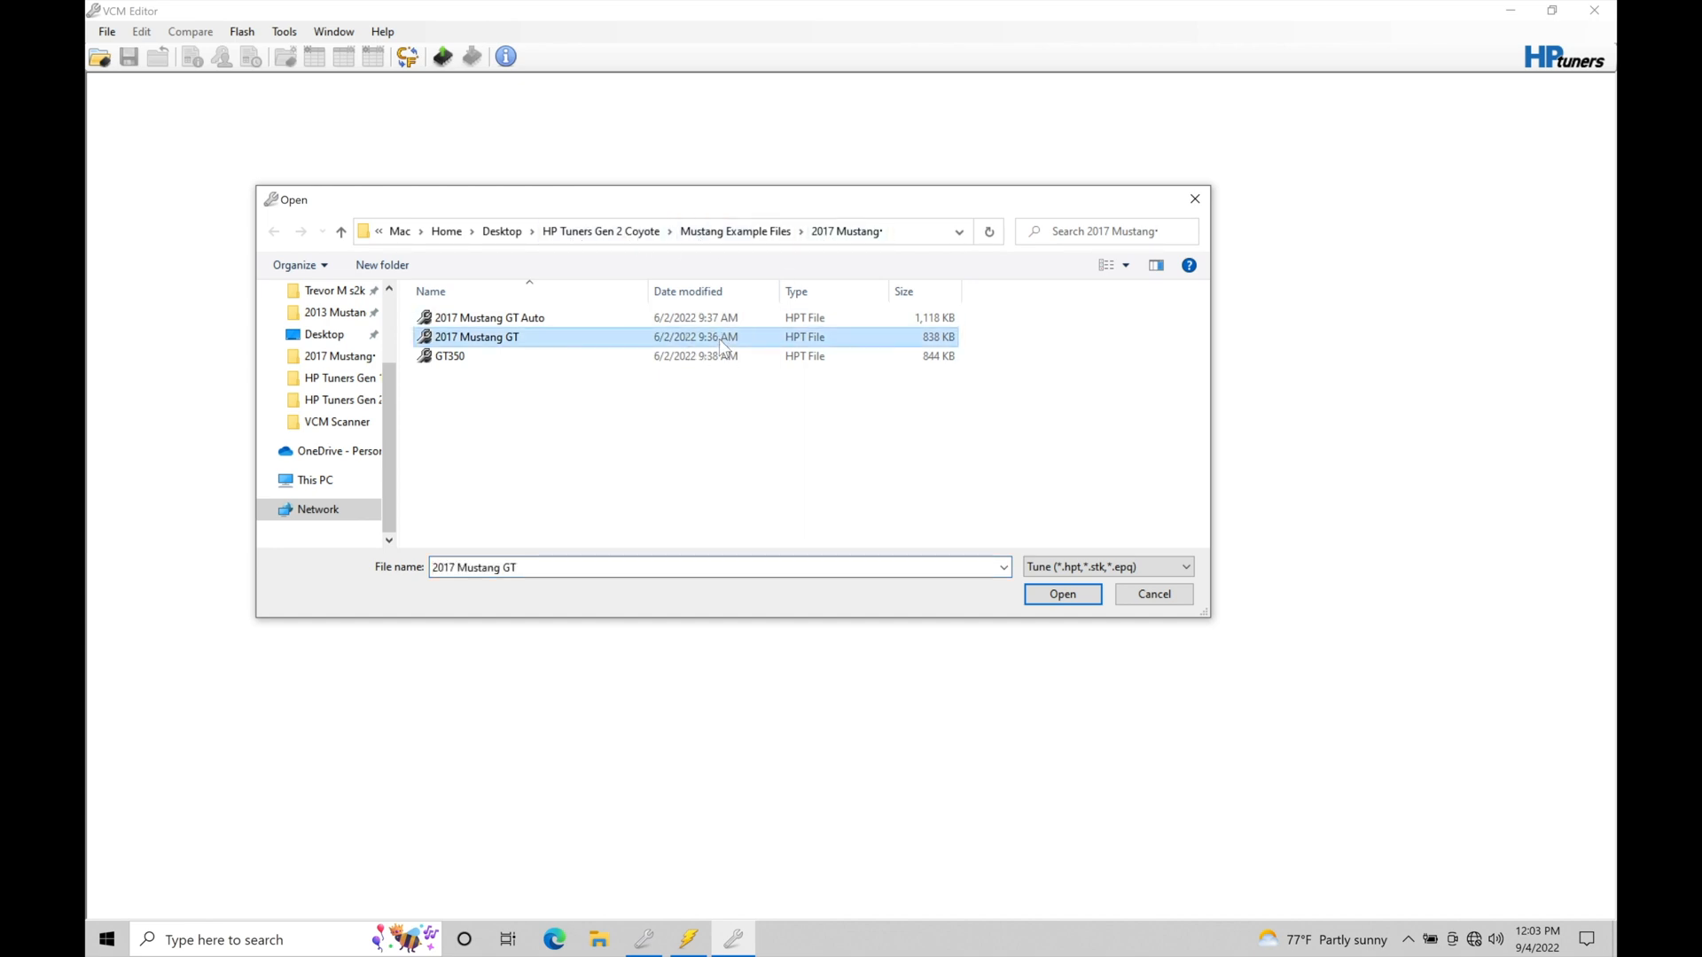
pyautogui.click(1062, 594)
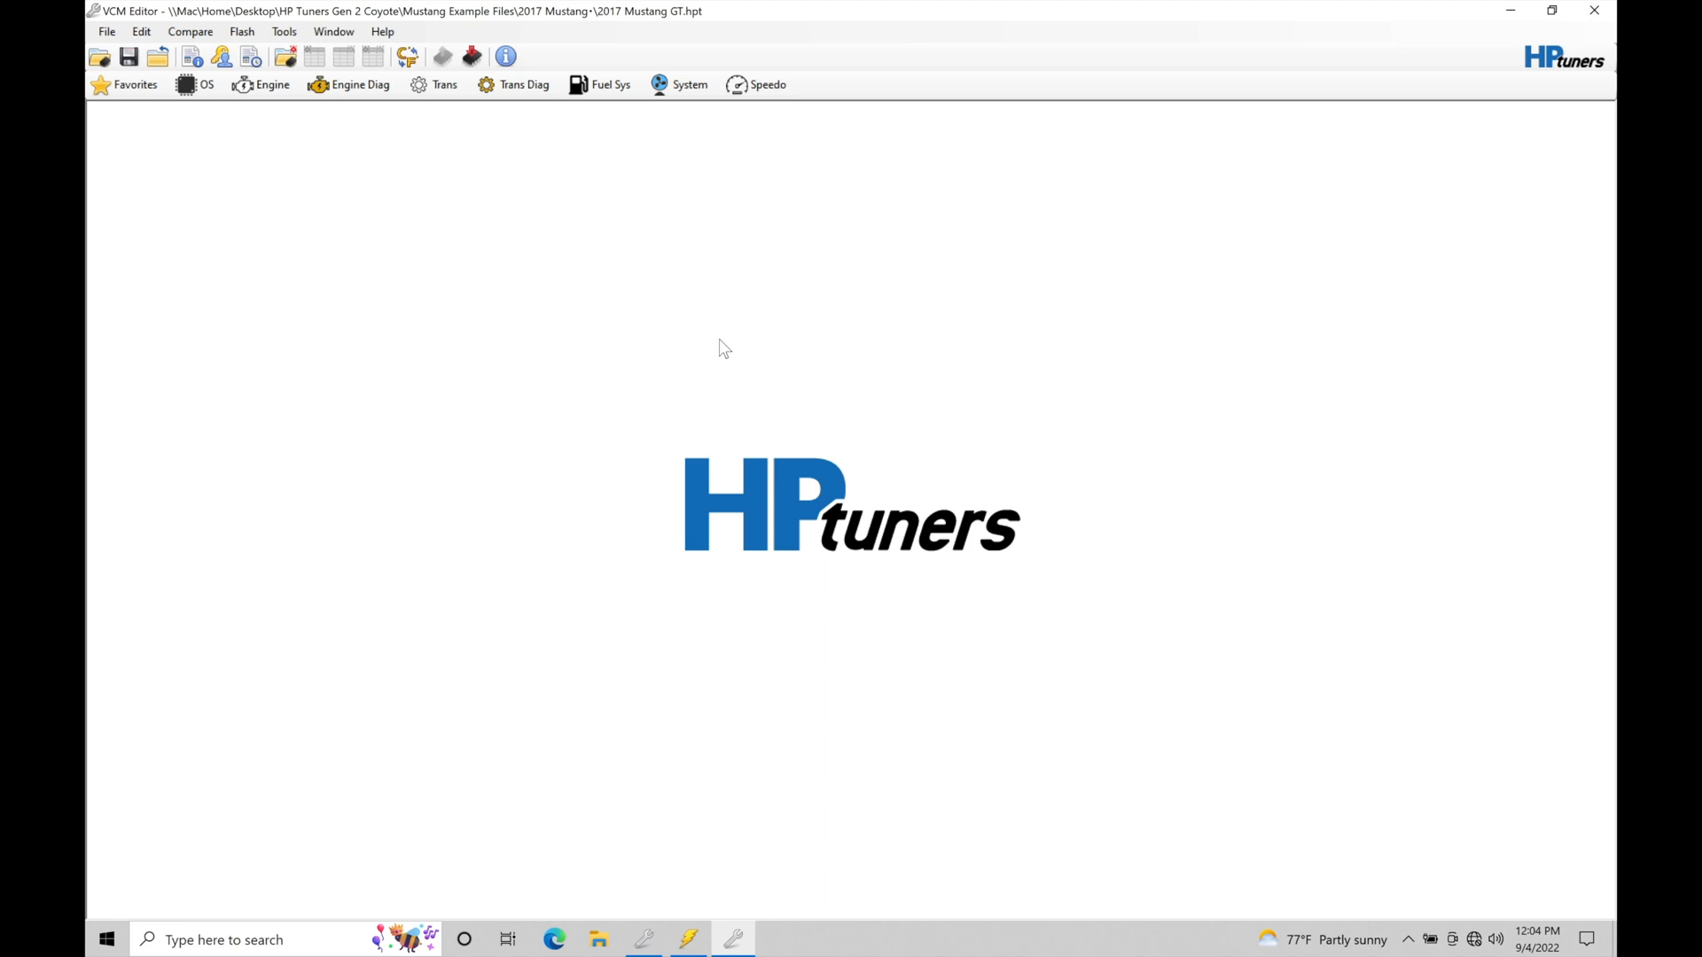
pyautogui.moveTo(637, 787)
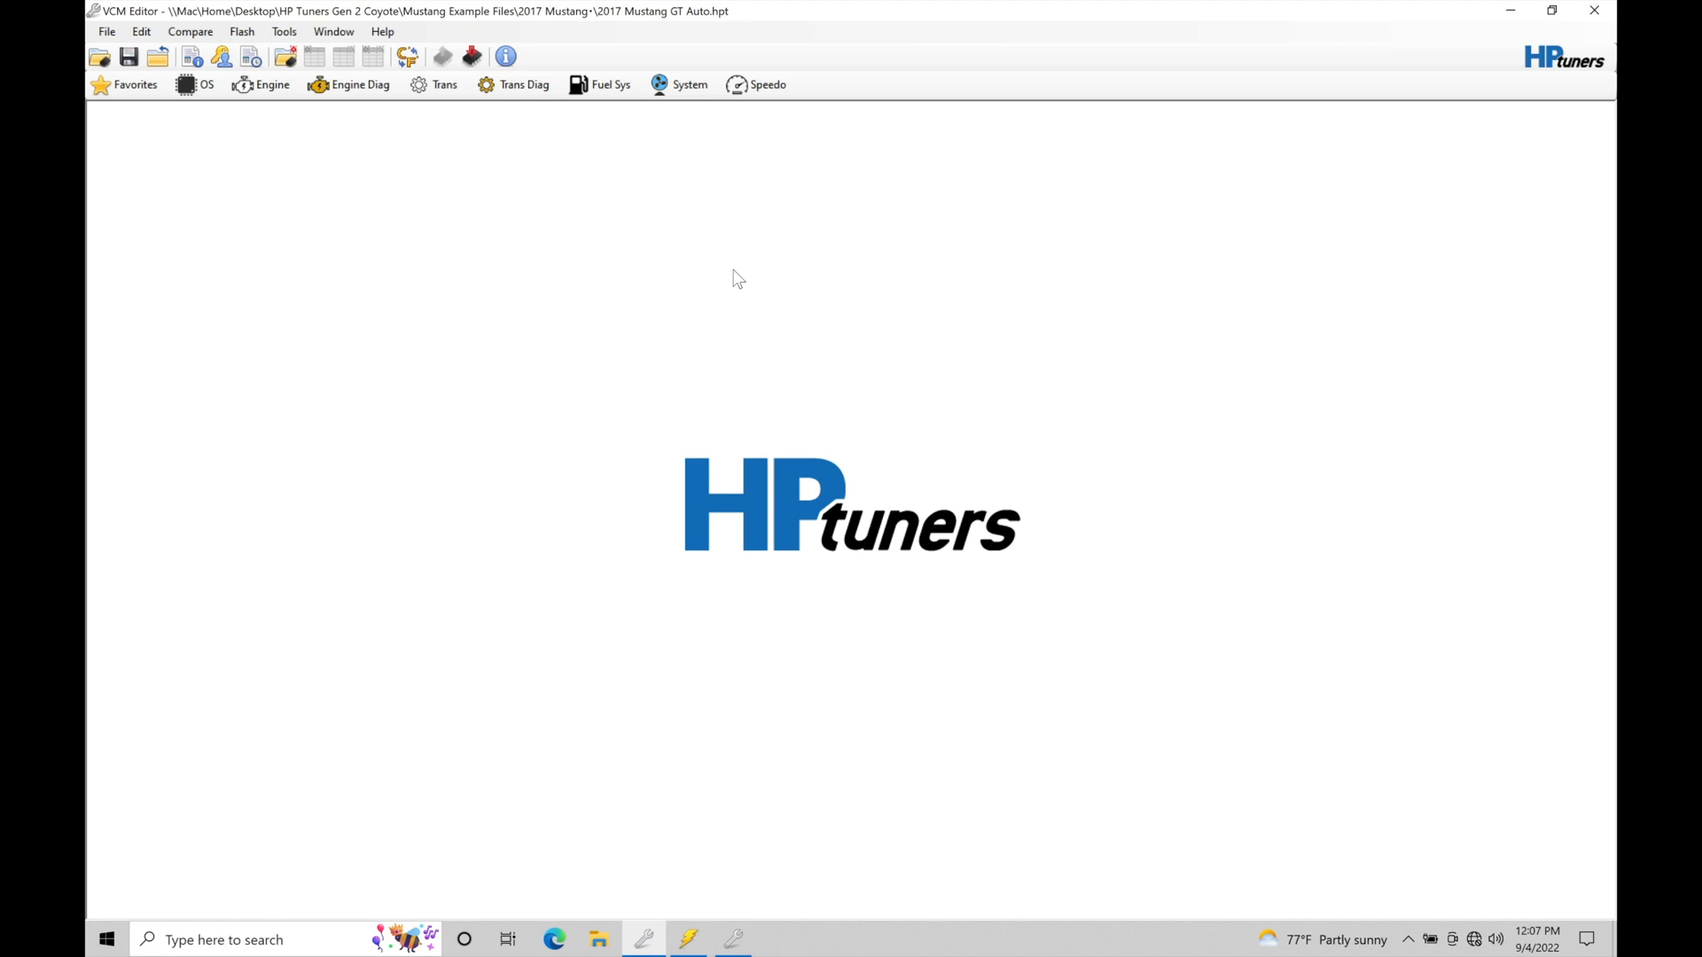
# - Show the Engine editor's Torque Management Driver Demand tables for the Auto tune
pyautogui.click(264, 85)
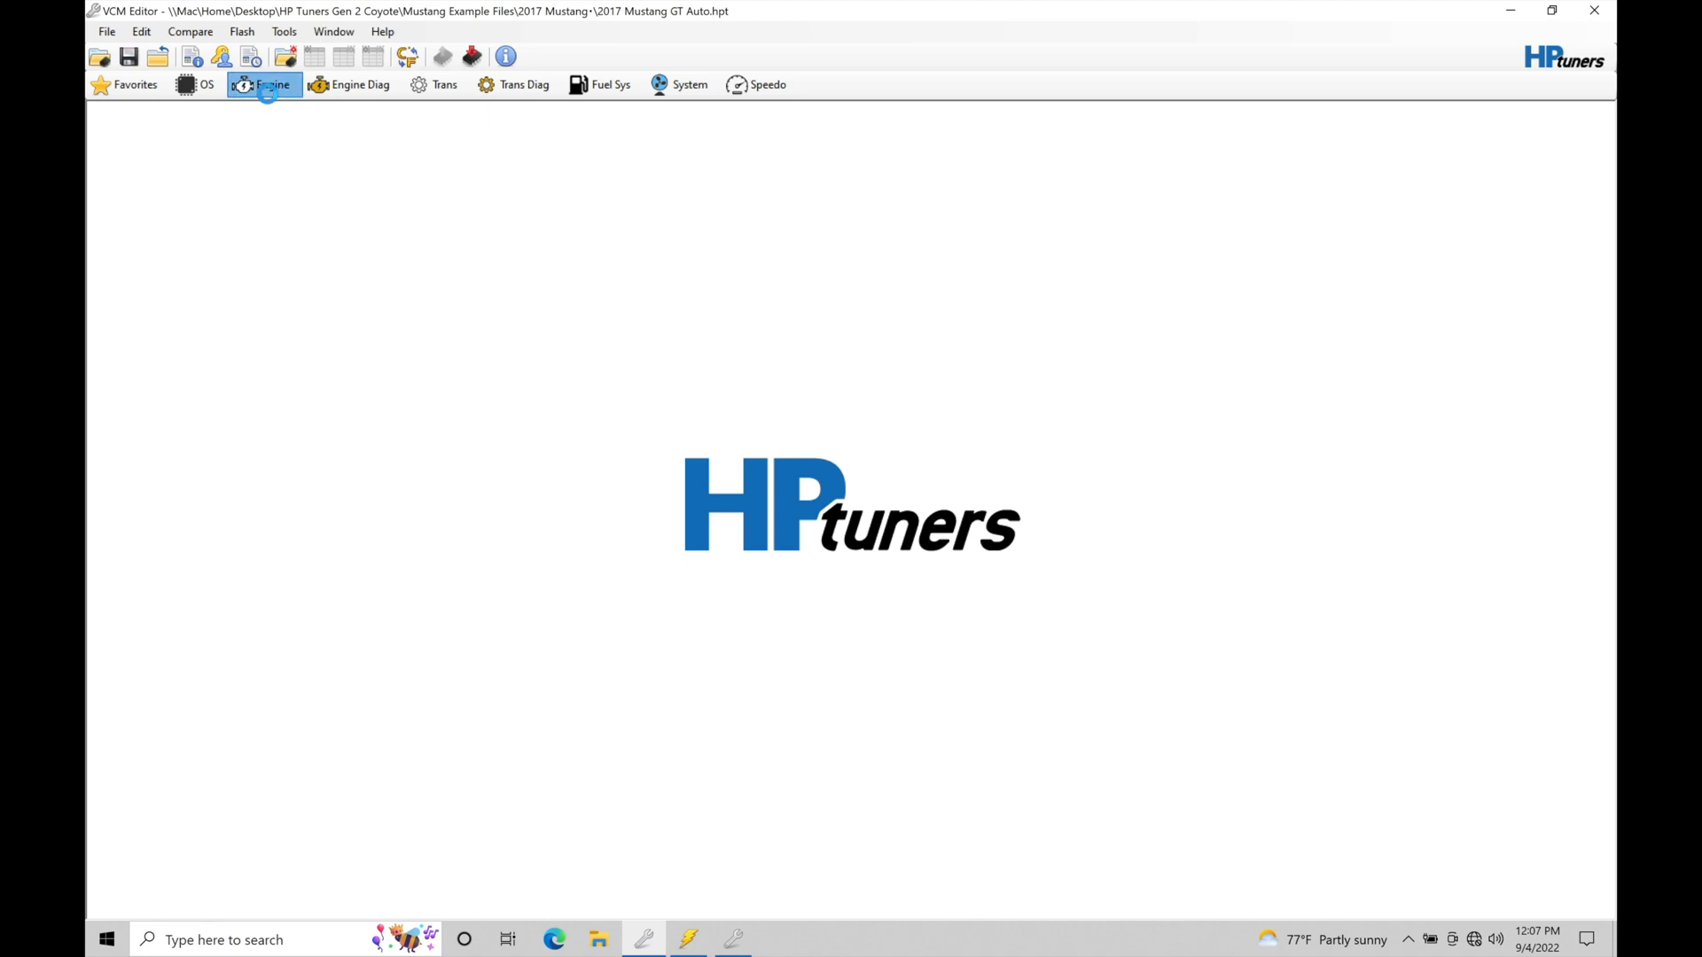
pyautogui.click(264, 85)
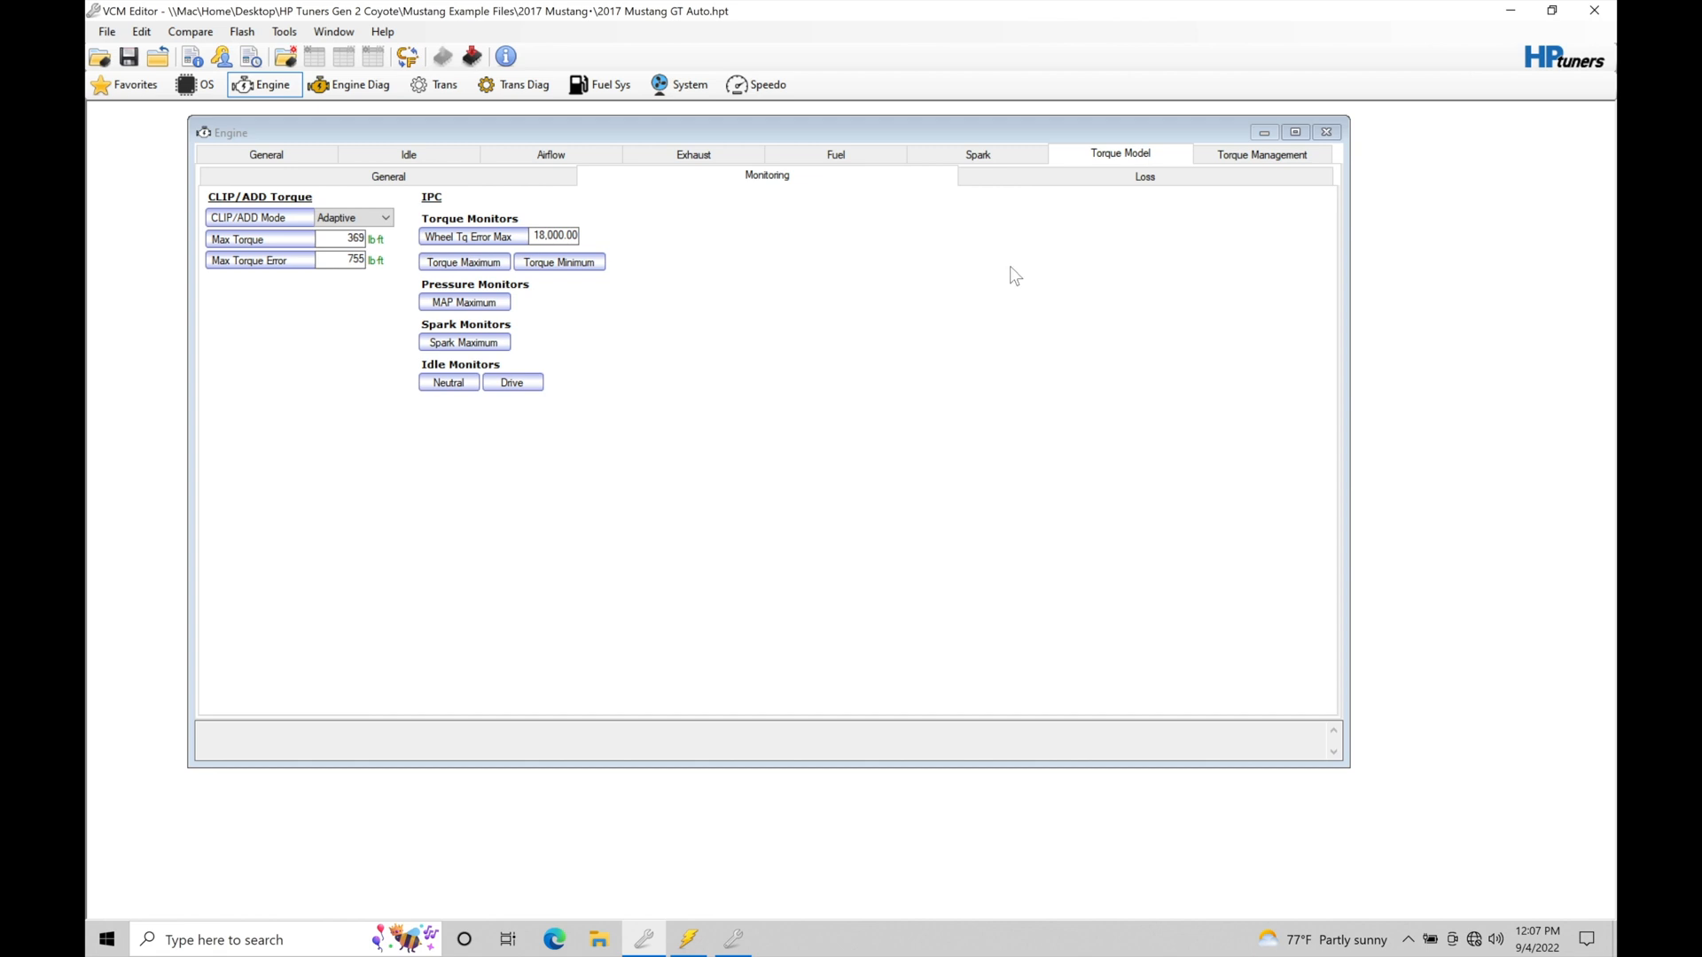
pyautogui.click(1262, 154)
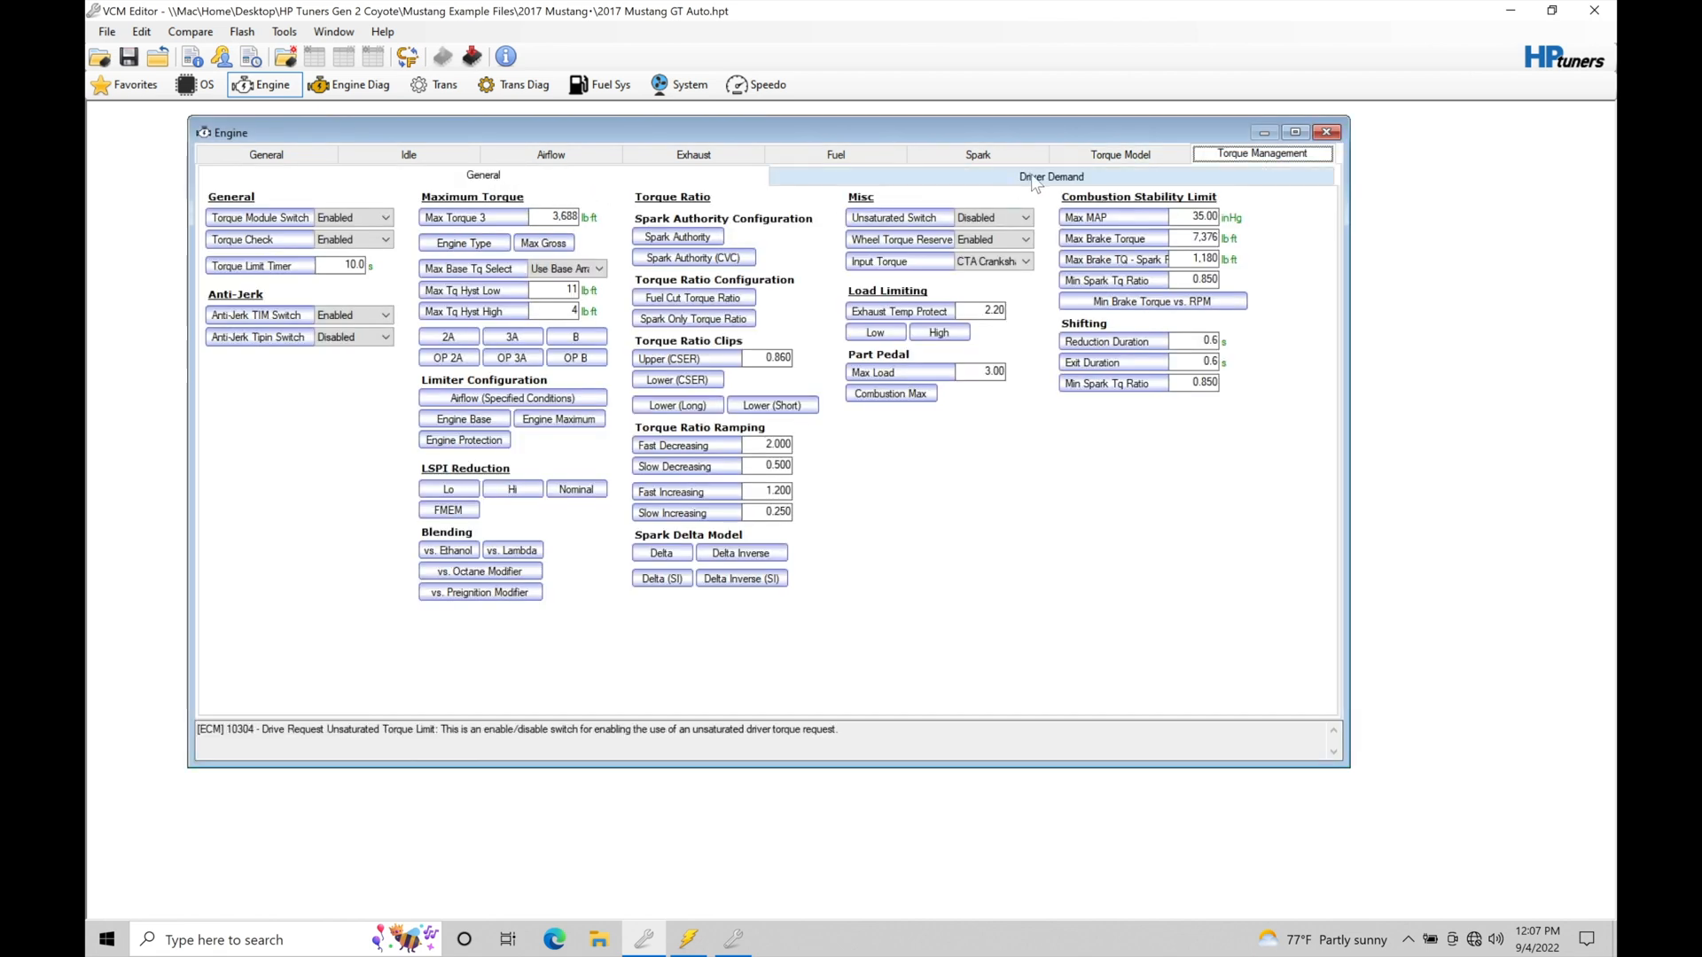
pyautogui.click(1051, 176)
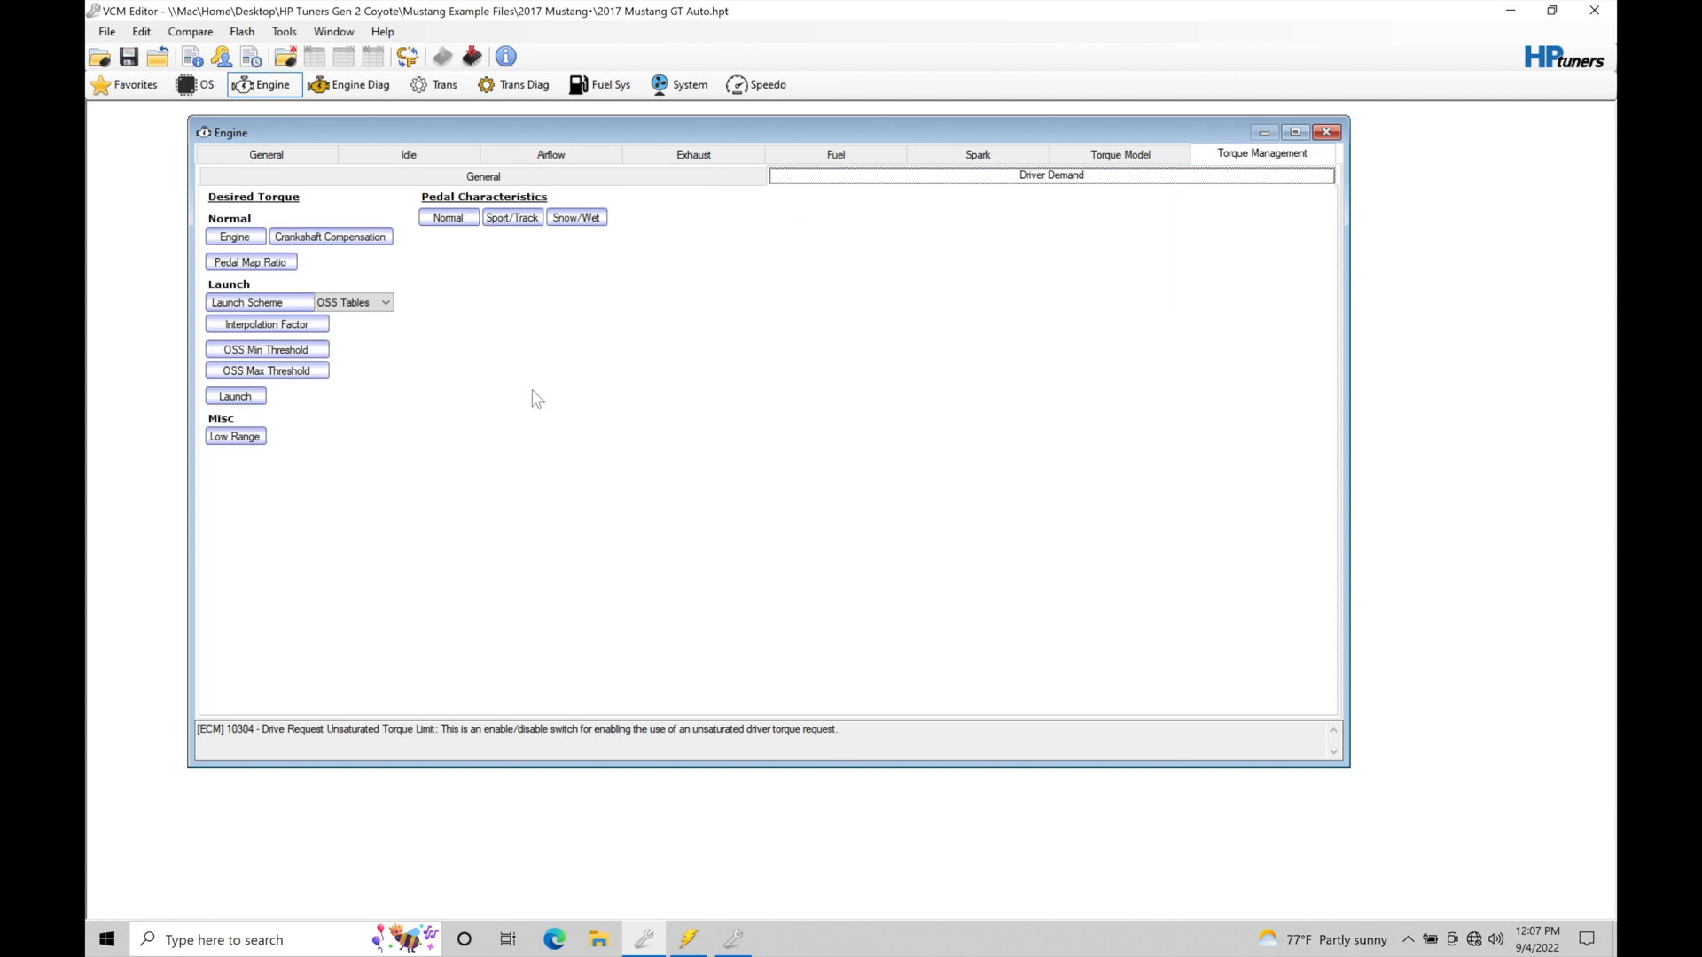